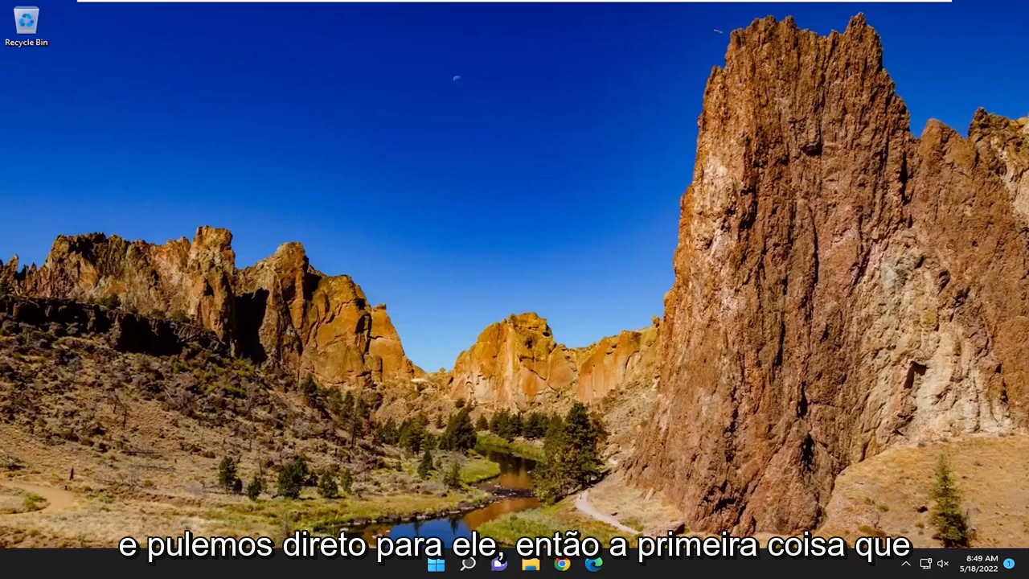
{"action": "mouse_move", "coordinate": [671, 299]}
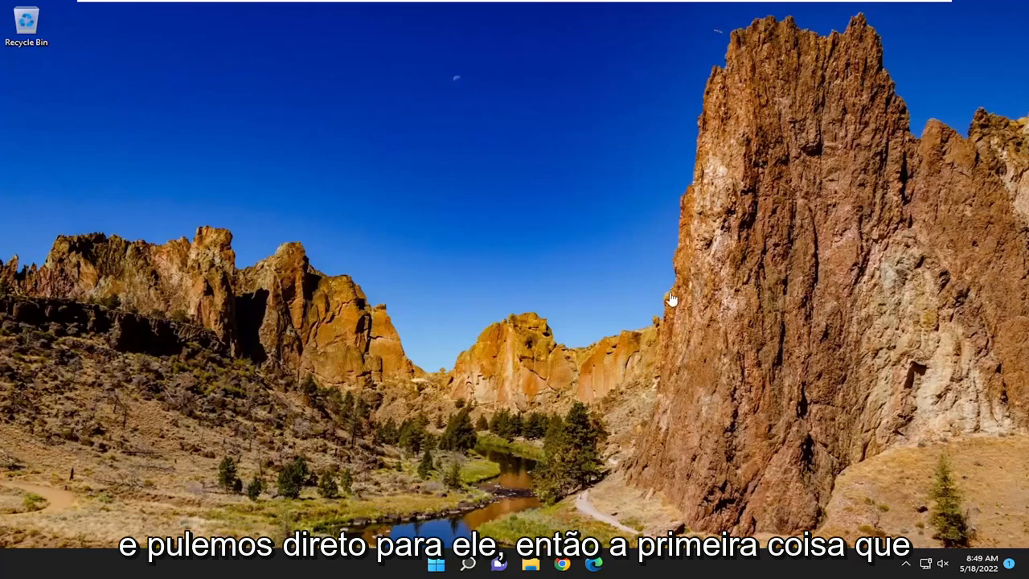
- Launch Services from Windows Search and scroll its list down to the Windows Installer entry
{"action": "left_click", "coordinate": [467, 562]}
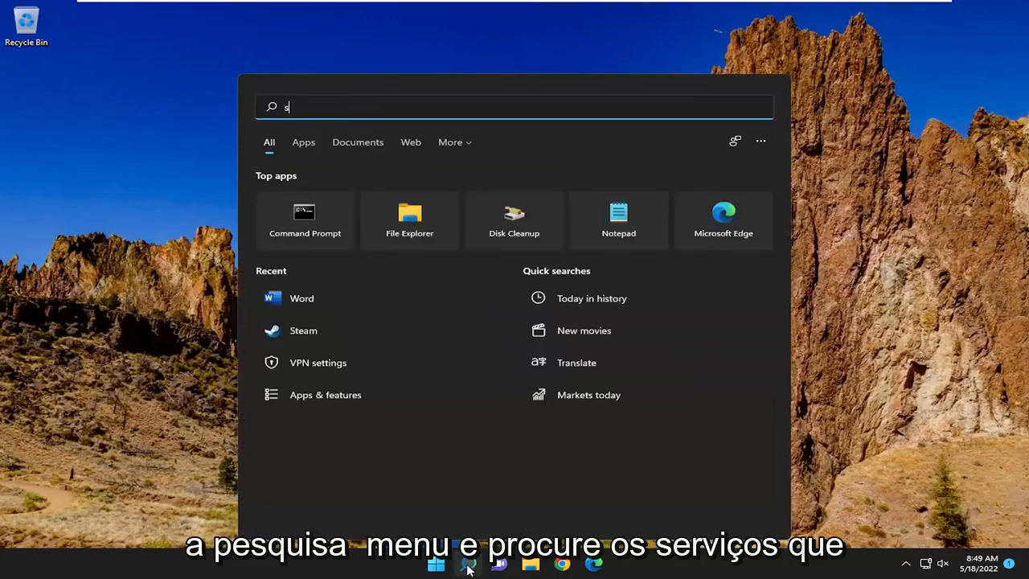
{"action": "type", "text": "ervices"}
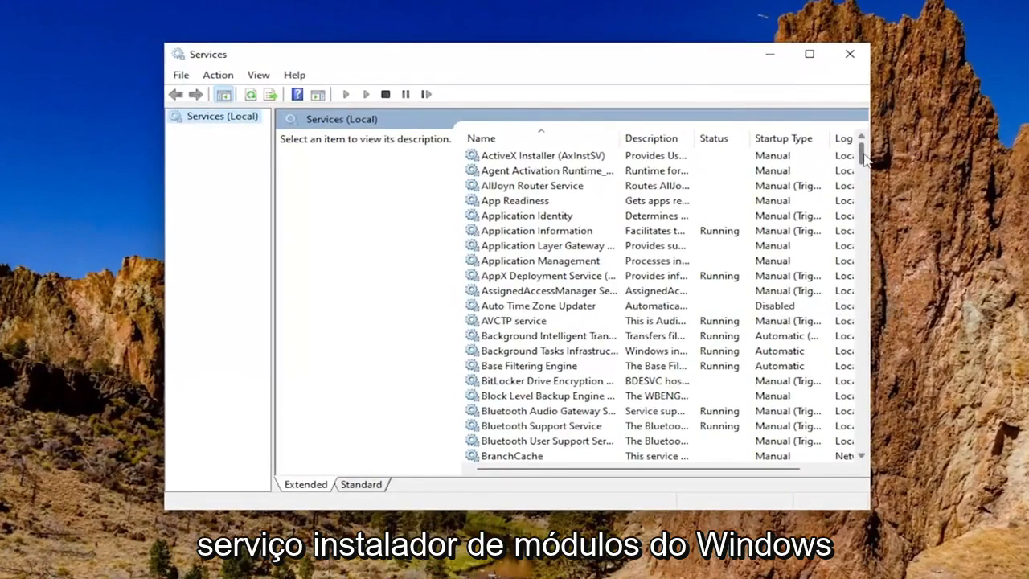
{"action": "scroll", "scroll_direction": "down", "scroll_amount": 3}
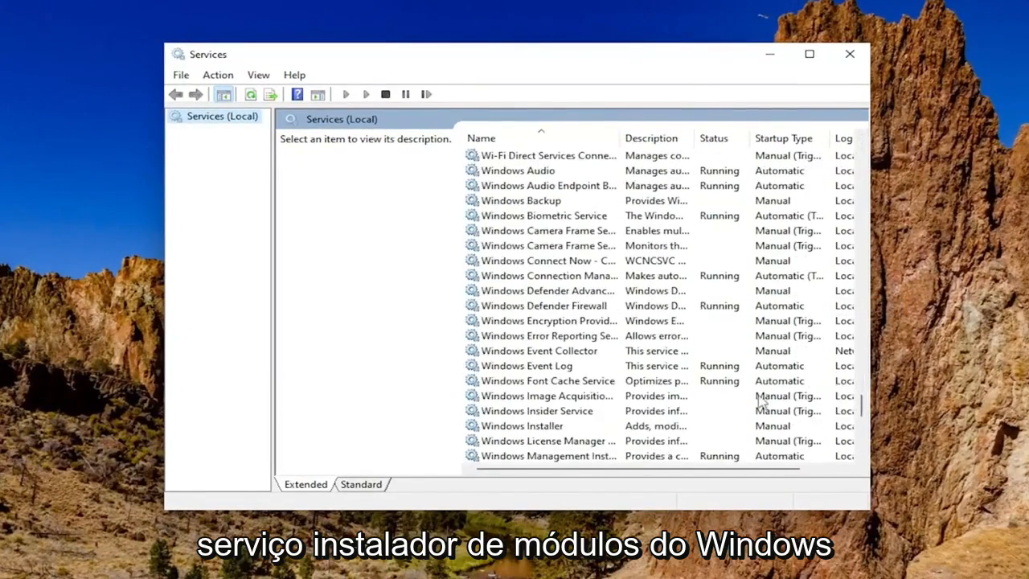
- Start Windows Installer from its Properties dialog and confirm with OK so it reads Running
{"action": "double_click", "coordinate": [521, 425]}
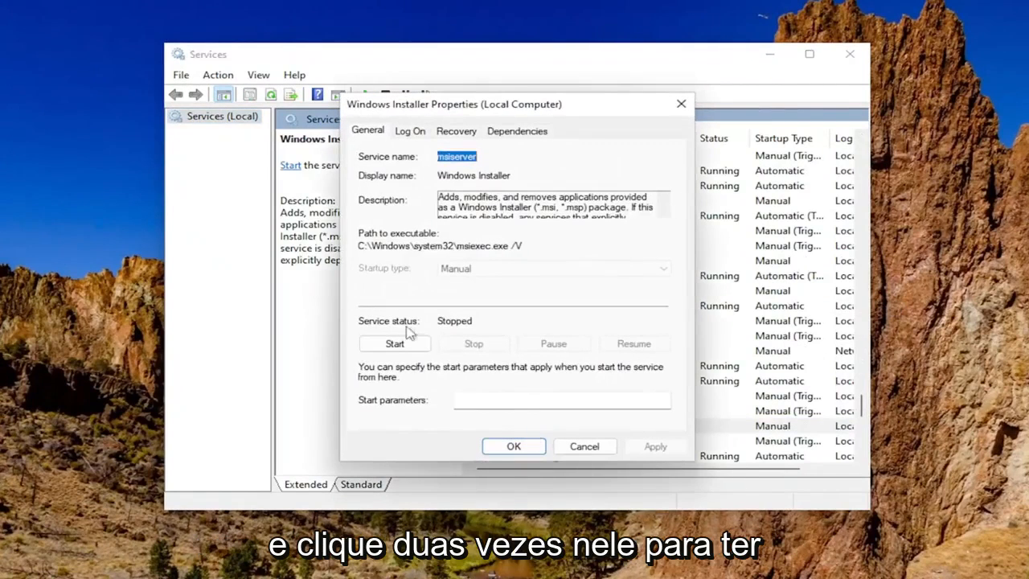
{"action": "left_click", "coordinate": [394, 343]}
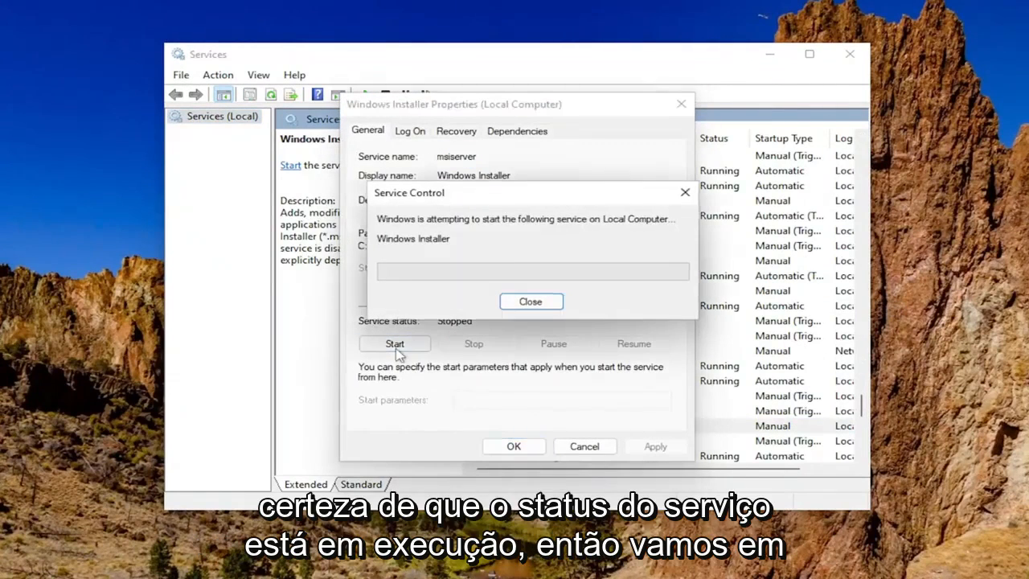
{"action": "left_click", "coordinate": [530, 300]}
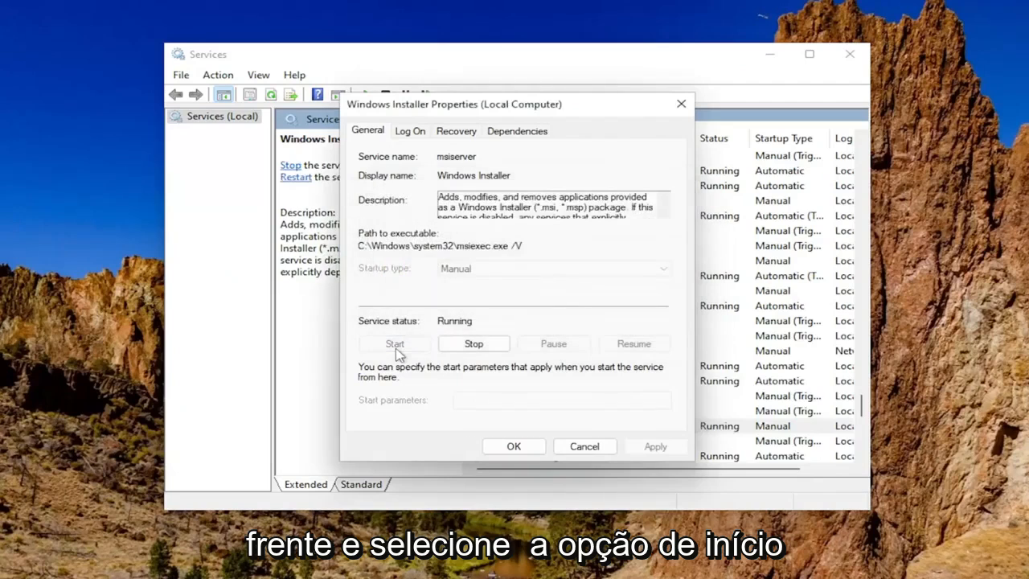
{"action": "mouse_move", "coordinate": [615, 462]}
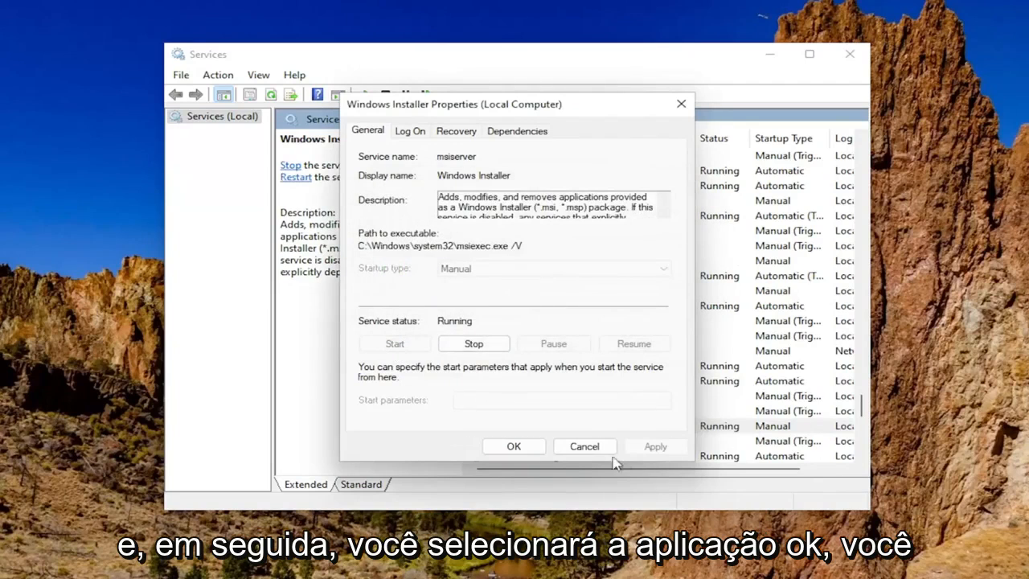
{"action": "mouse_move", "coordinate": [438, 276]}
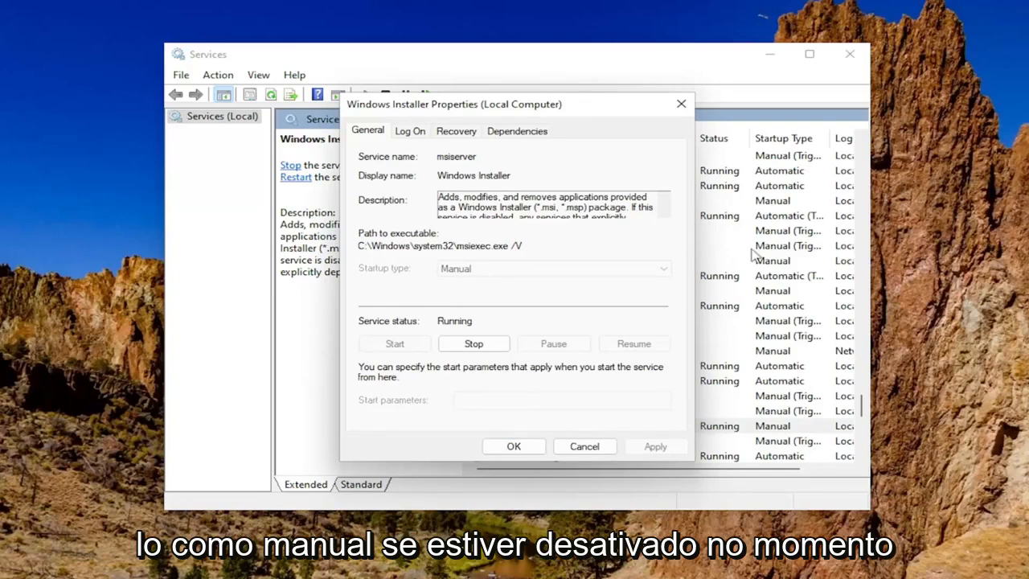
{"action": "mouse_move", "coordinate": [694, 364]}
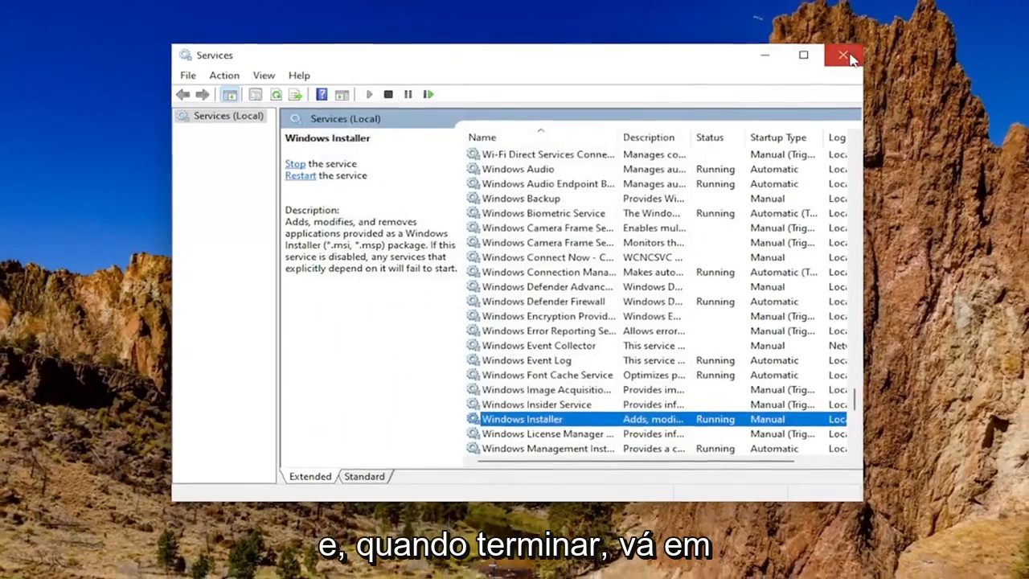
- Close Services and request Command Prompt as administrator from a 'cmd' search
{"action": "left_click", "coordinate": [843, 54]}
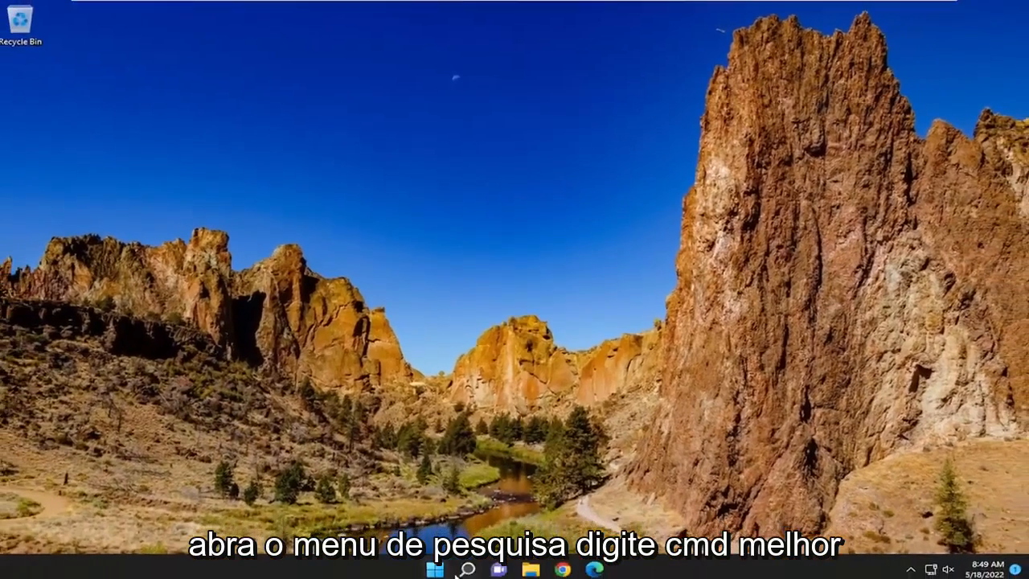
{"action": "type", "text": "cm"}
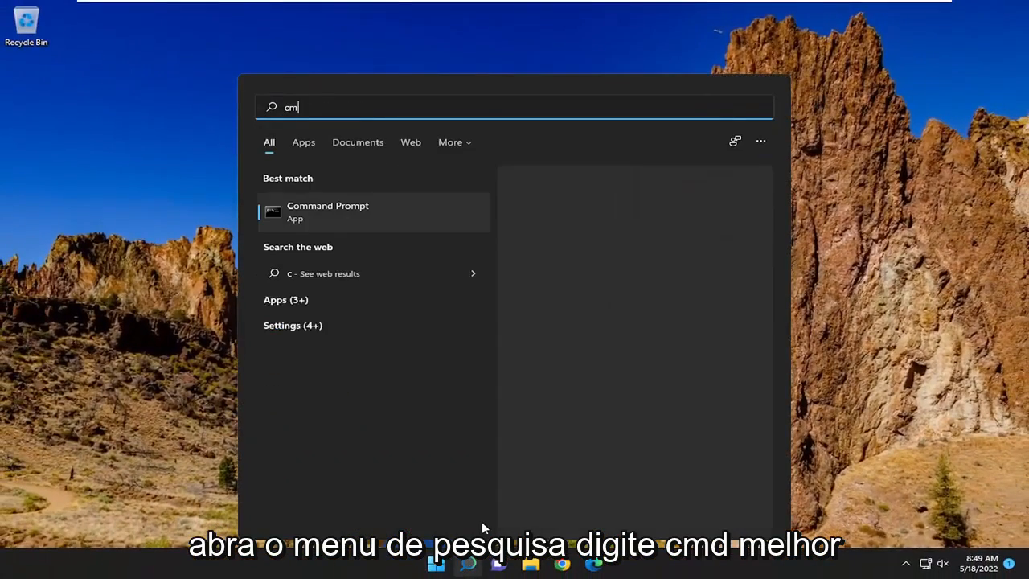
{"action": "type", "text": "d"}
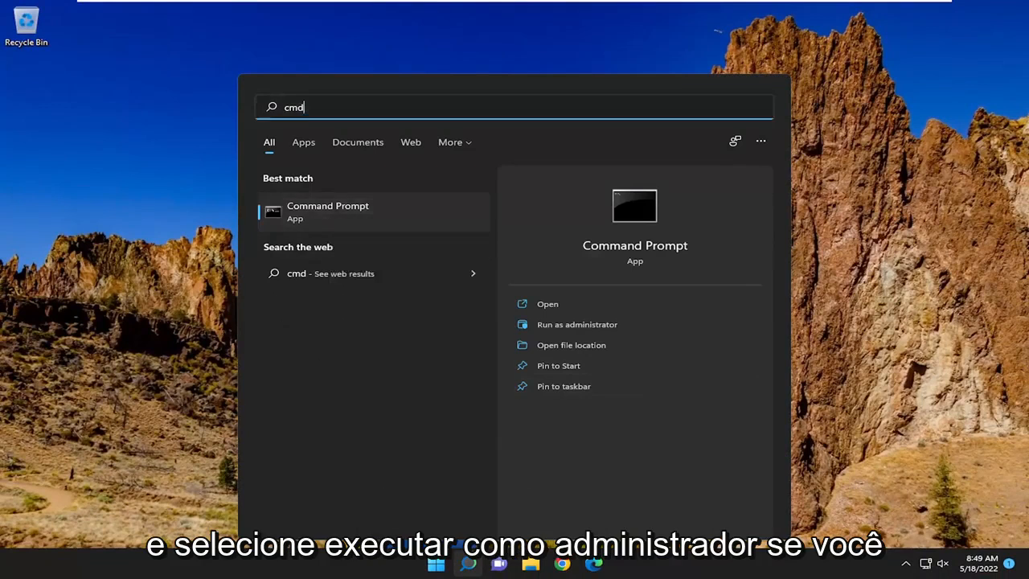
{"action": "left_click", "coordinate": [577, 324]}
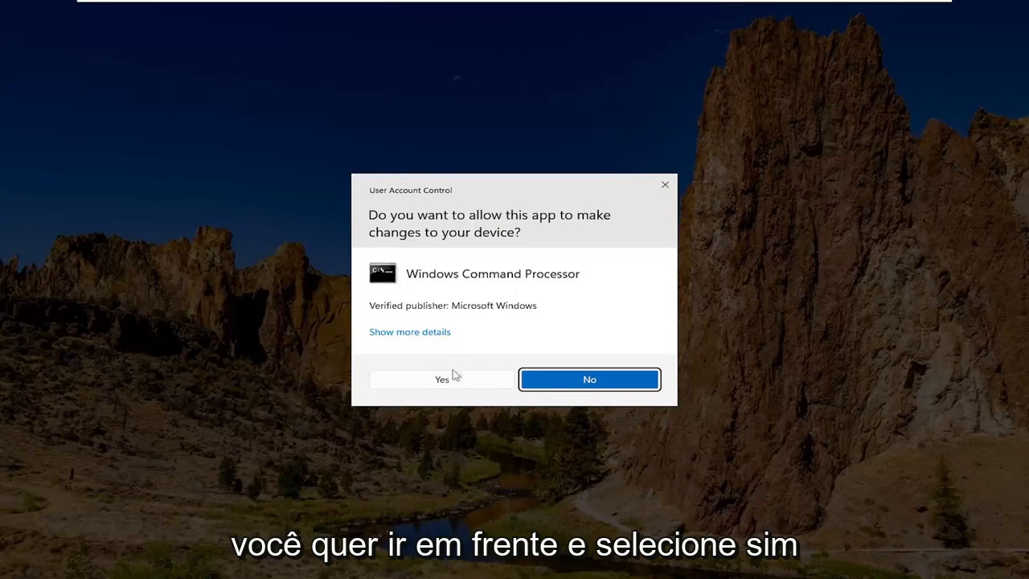
- Approve the UAC prompt and paste the DISM restorehealth command at the admin prompt
{"action": "left_click", "coordinate": [441, 378]}
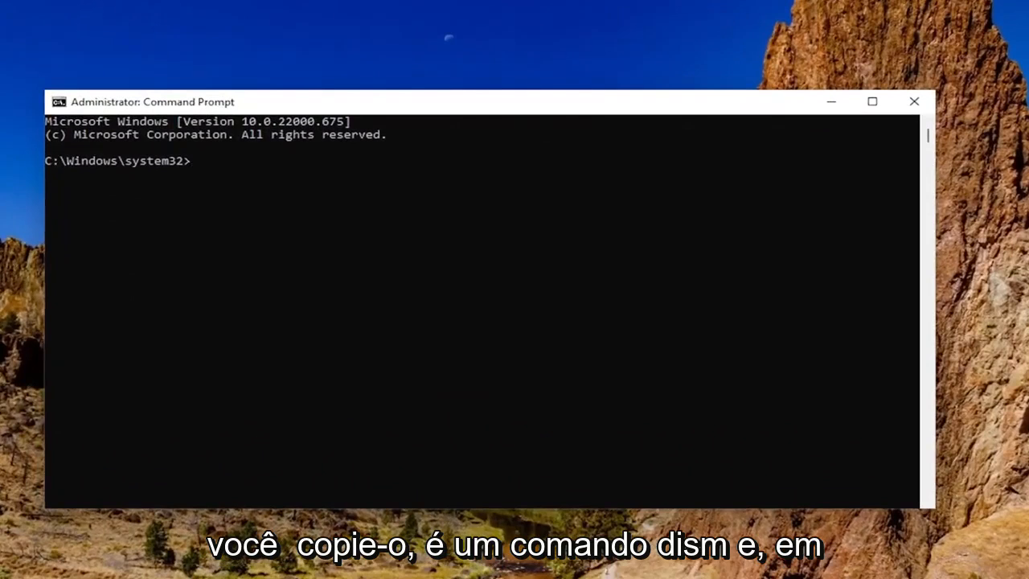
{"action": "mouse_move", "coordinate": [453, 103]}
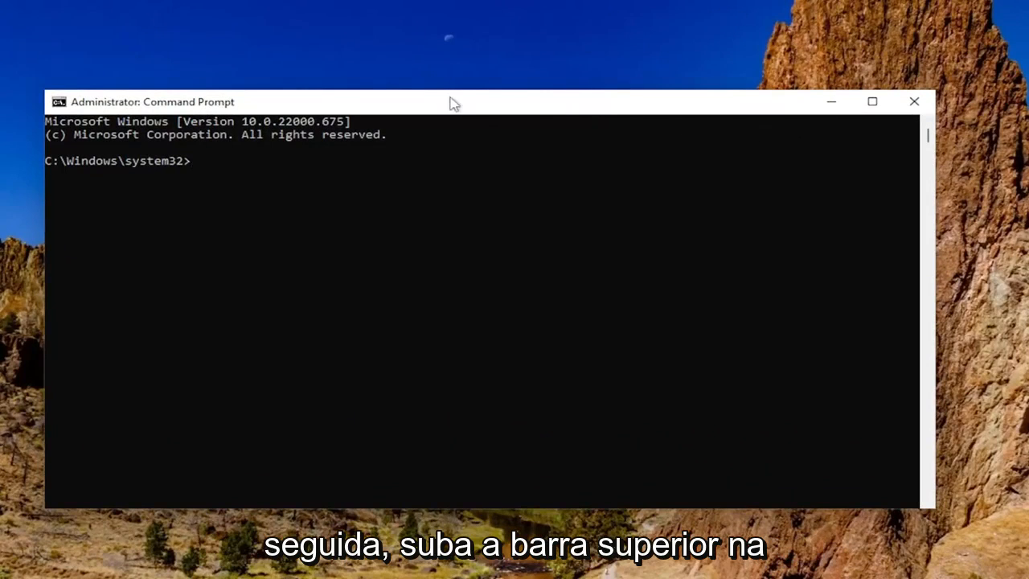
{"action": "right_click", "coordinate": [454, 102]}
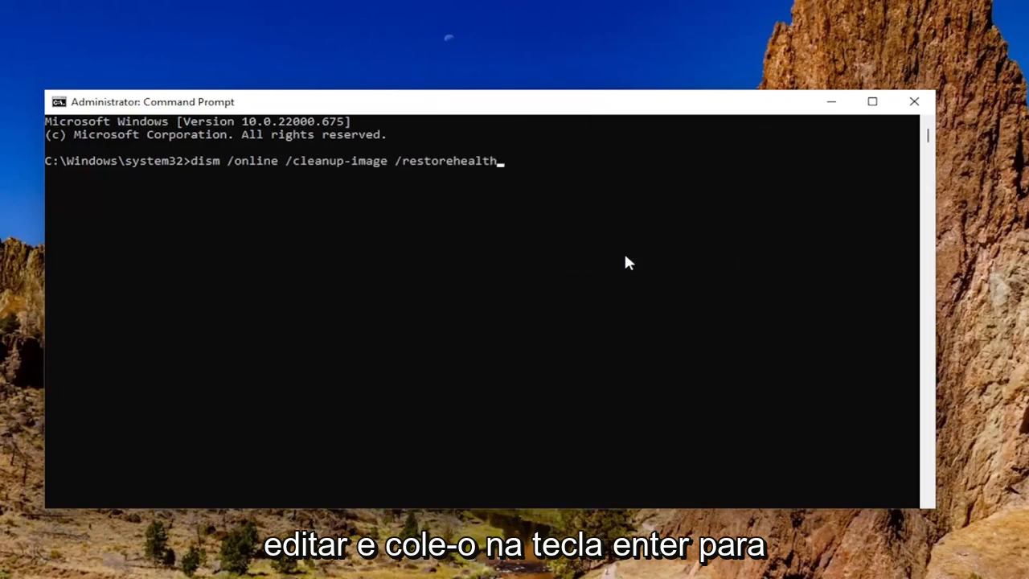
- Run dism /online /cleanup-image /restorehealth until it reports successful completion
{"action": "key", "text": "Return"}
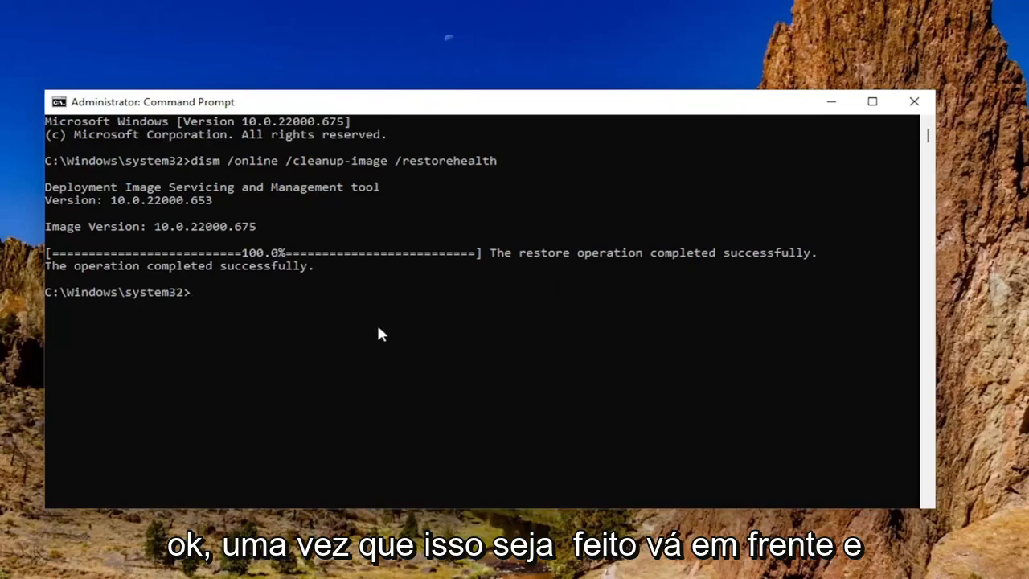
- Enter chkdsk /r at the prompt, then restart the PC from the Start menu
{"action": "type", "text": "chkds"}
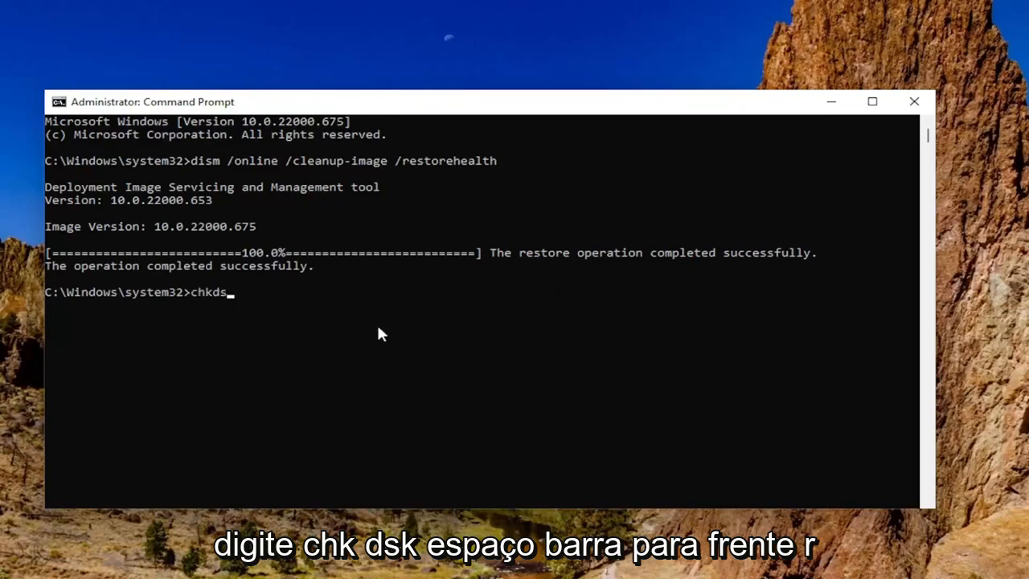
{"action": "type", "text": "k /r"}
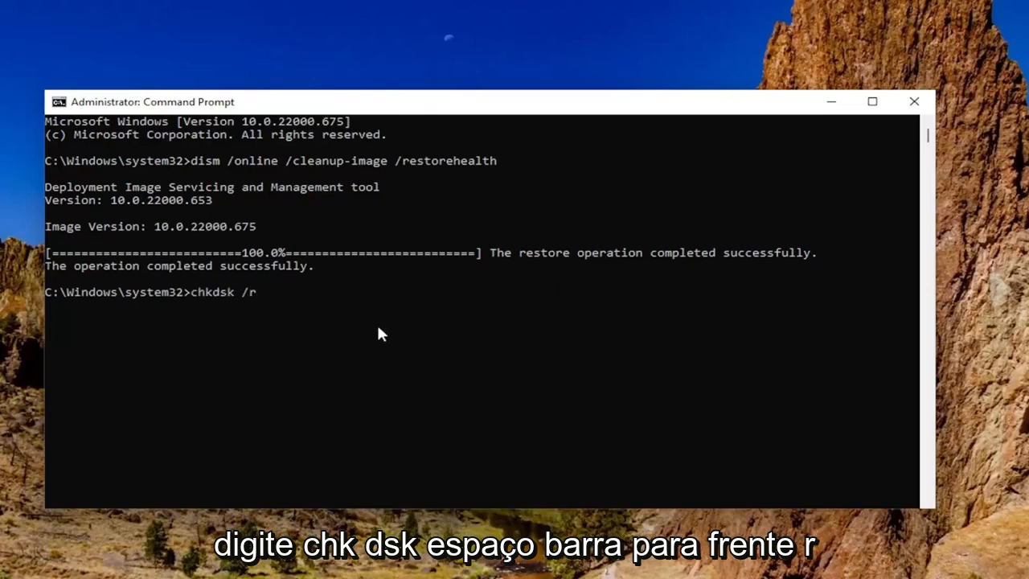
{"action": "mouse_move", "coordinate": [273, 329]}
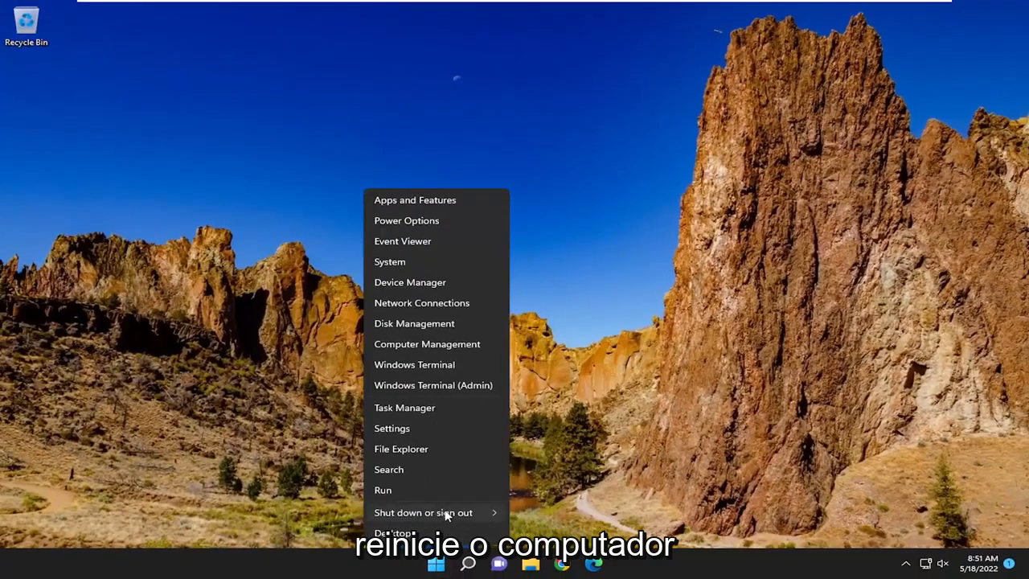
{"action": "left_click", "coordinate": [423, 512]}
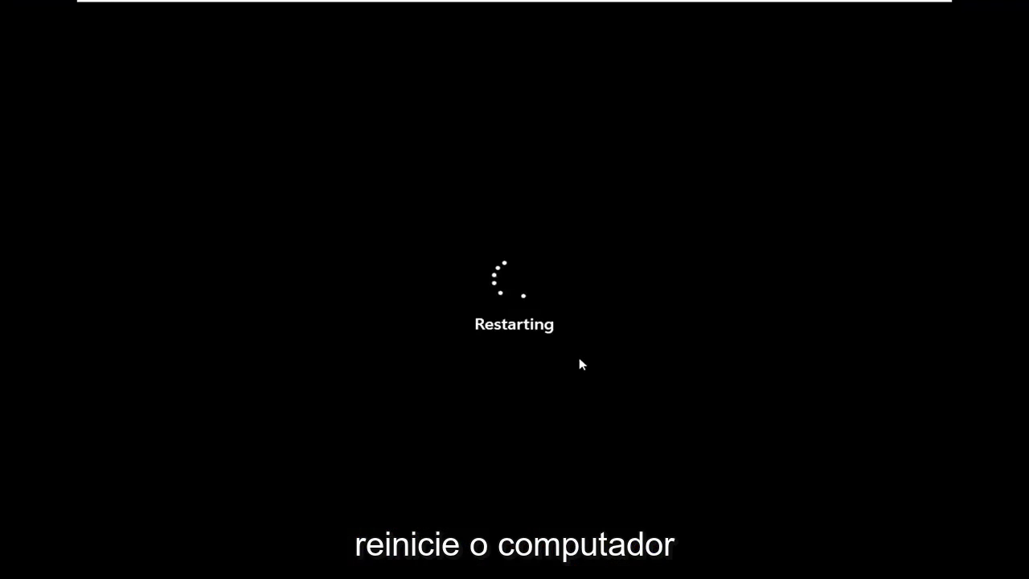